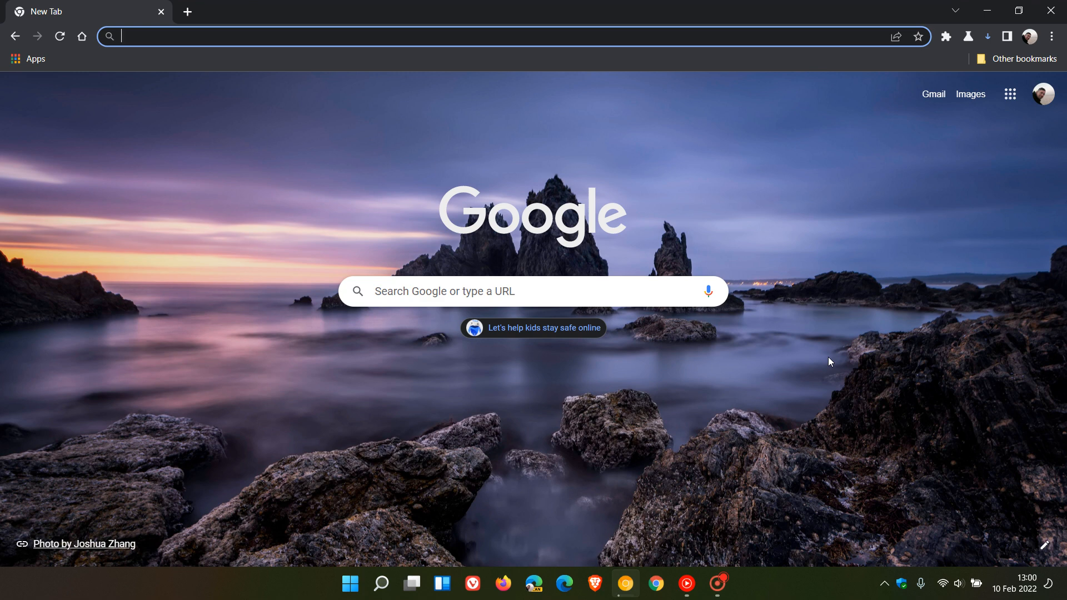
mouse_move(393, 170)
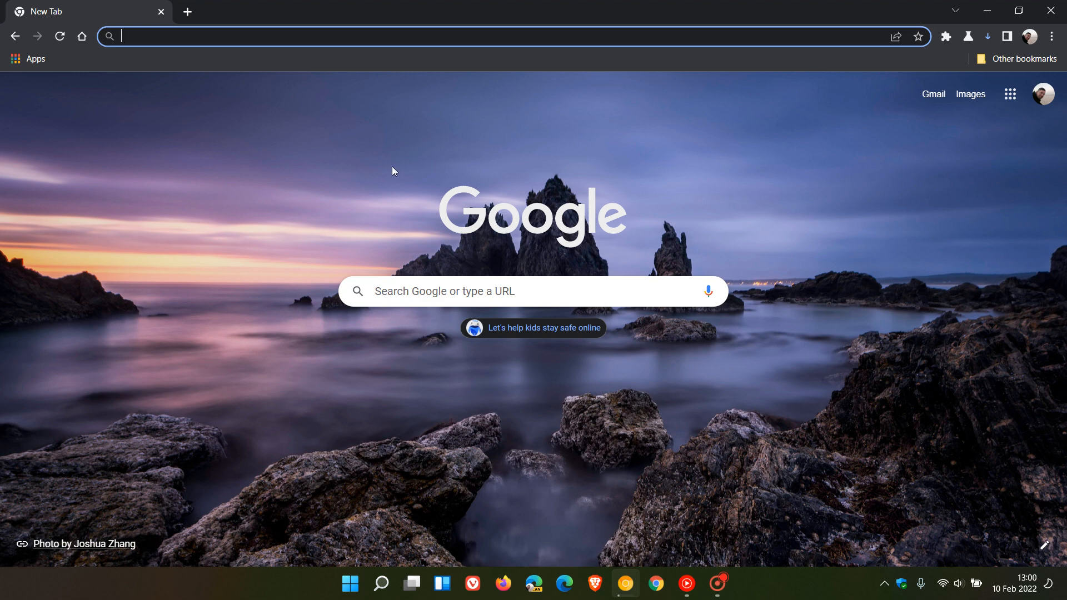
mouse_move(751, 225)
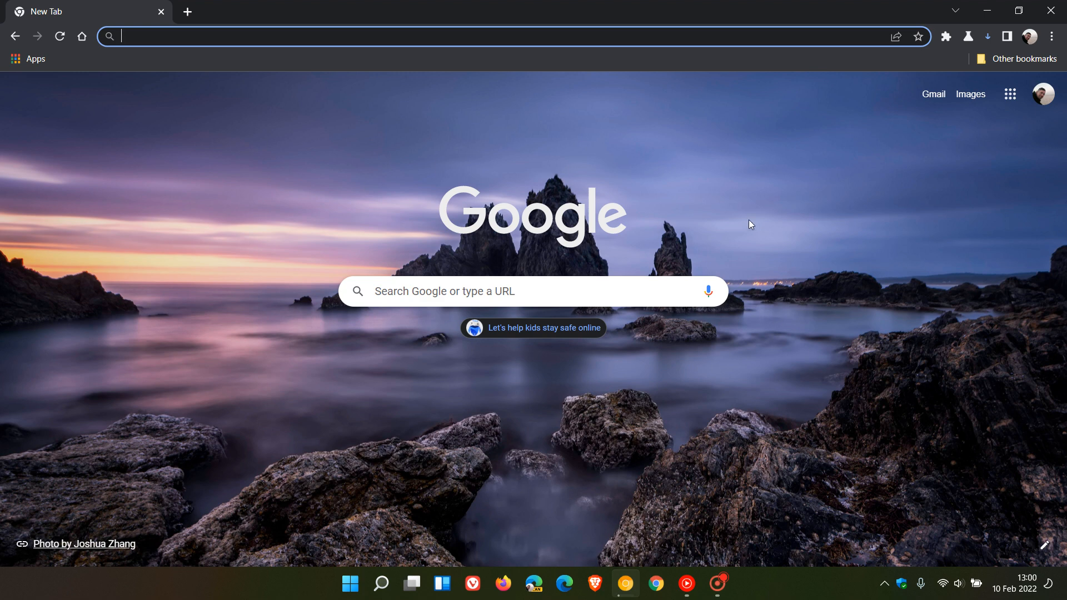
mouse_move(980, 63)
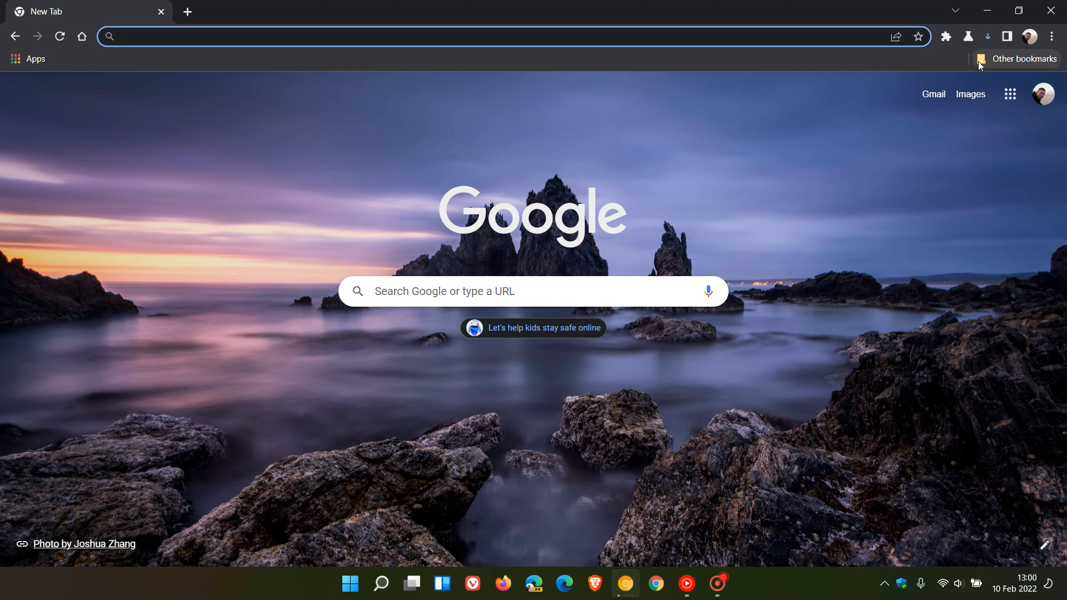
mouse_move(987, 37)
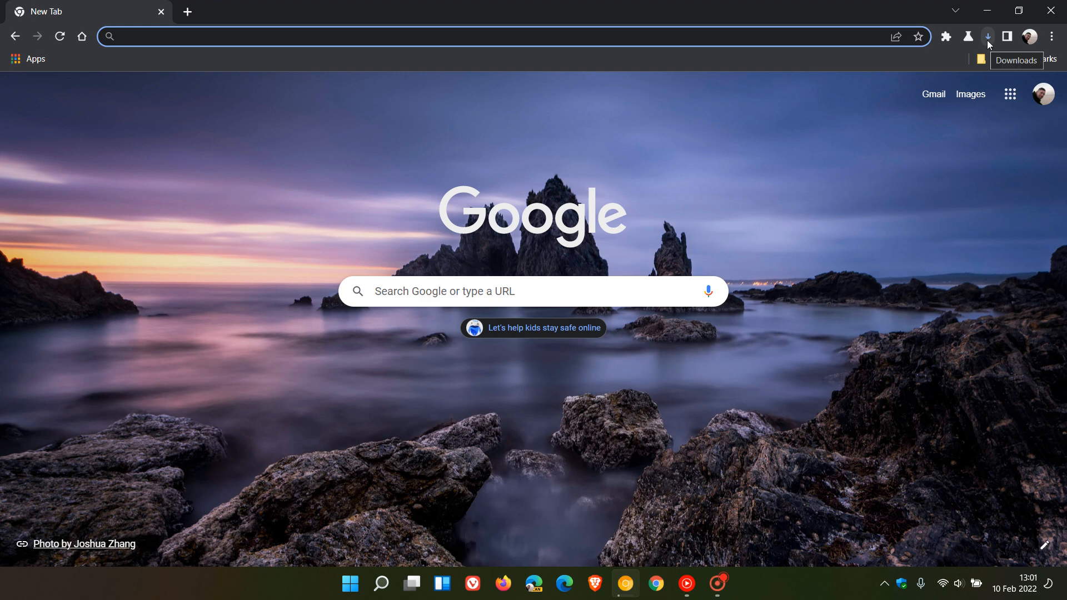
mouse_move(583, 214)
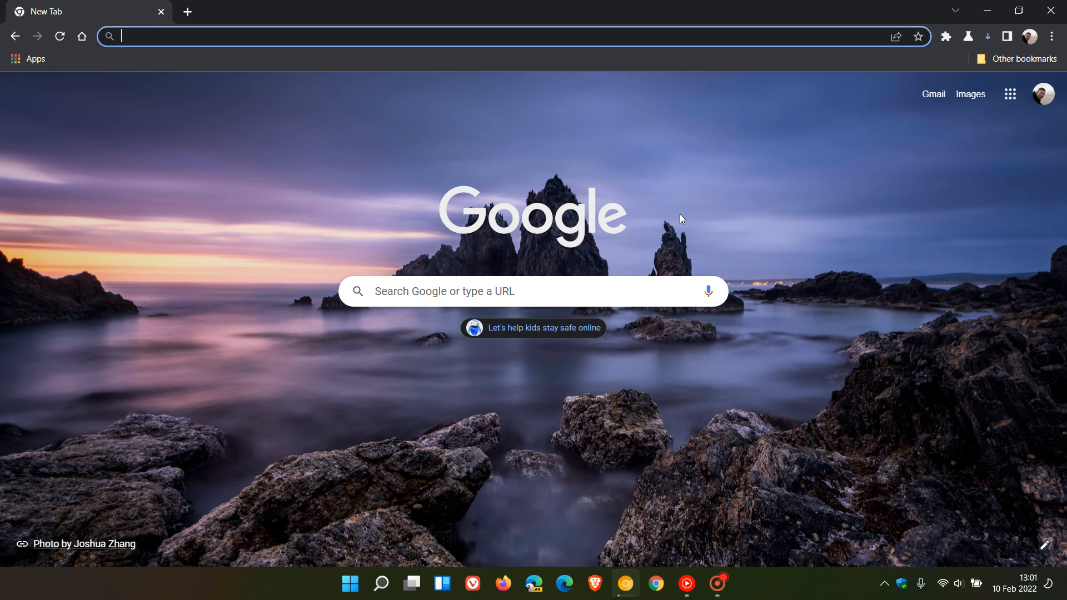
mouse_move(976, 71)
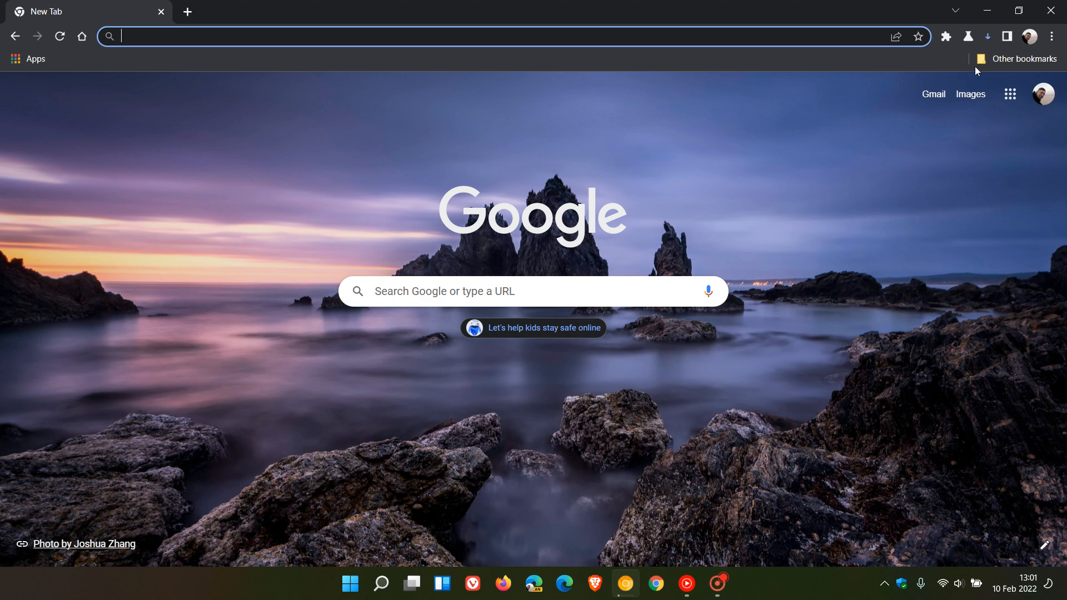
mouse_move(988, 36)
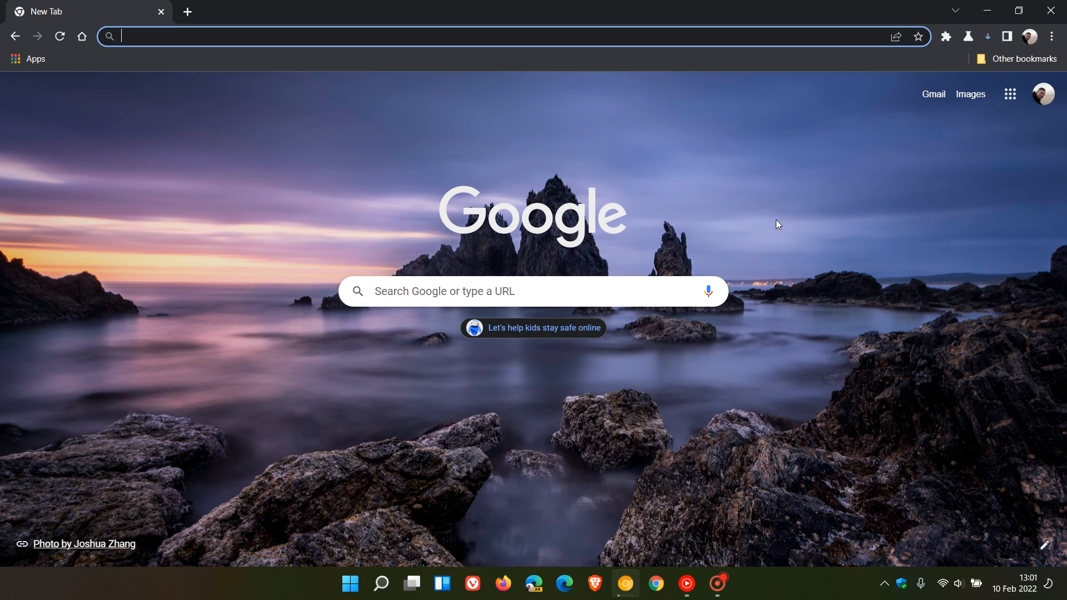
mouse_move(786, 203)
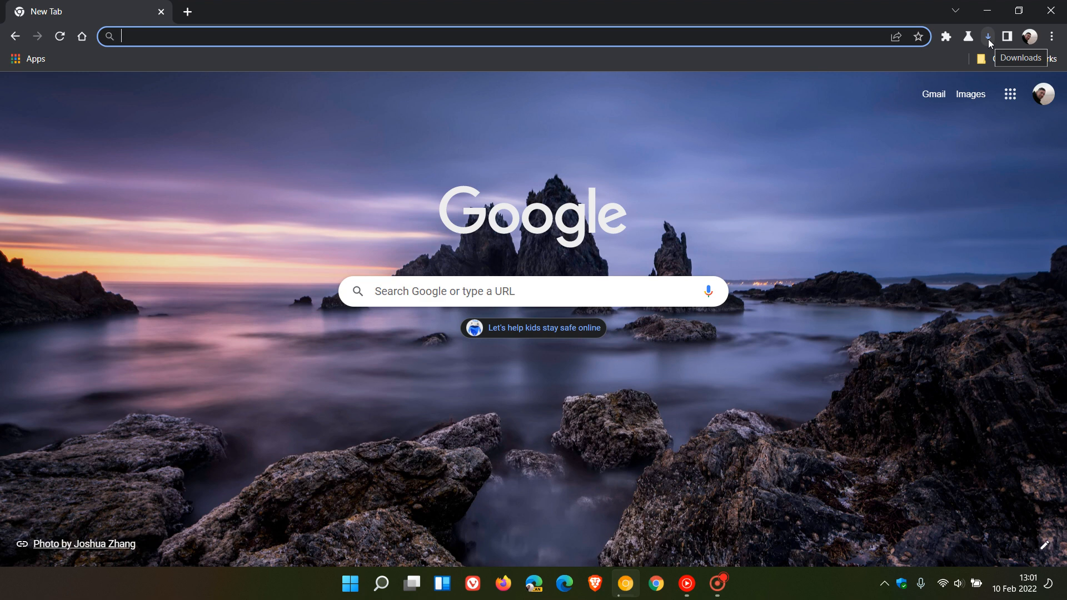
mouse_move(815, 201)
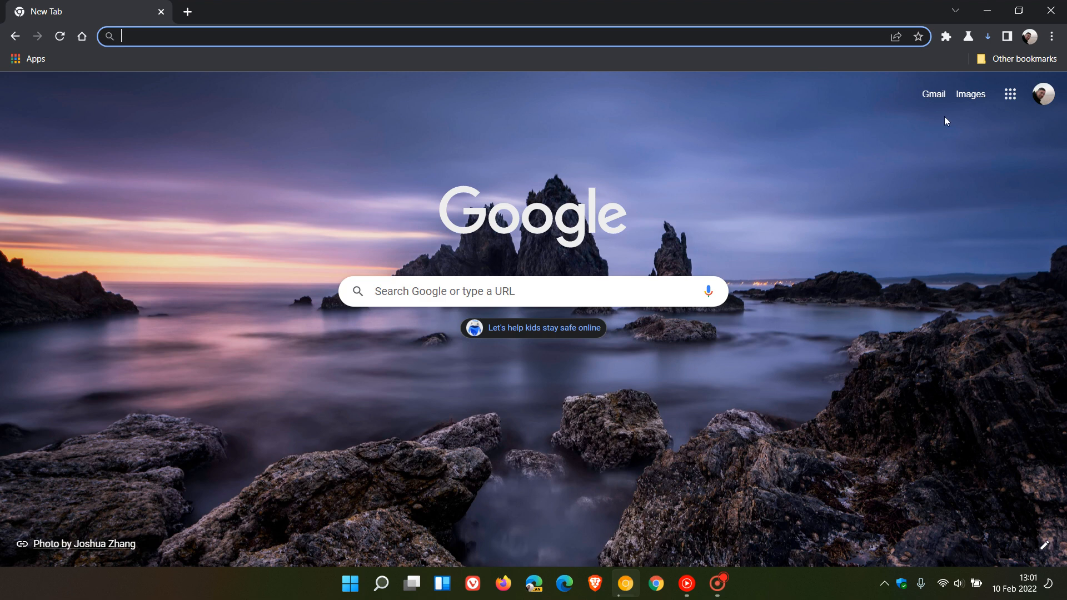
Open the toolbar Recent Downloads bubble to see WhatsAppSetup.exe listed.
click(987, 36)
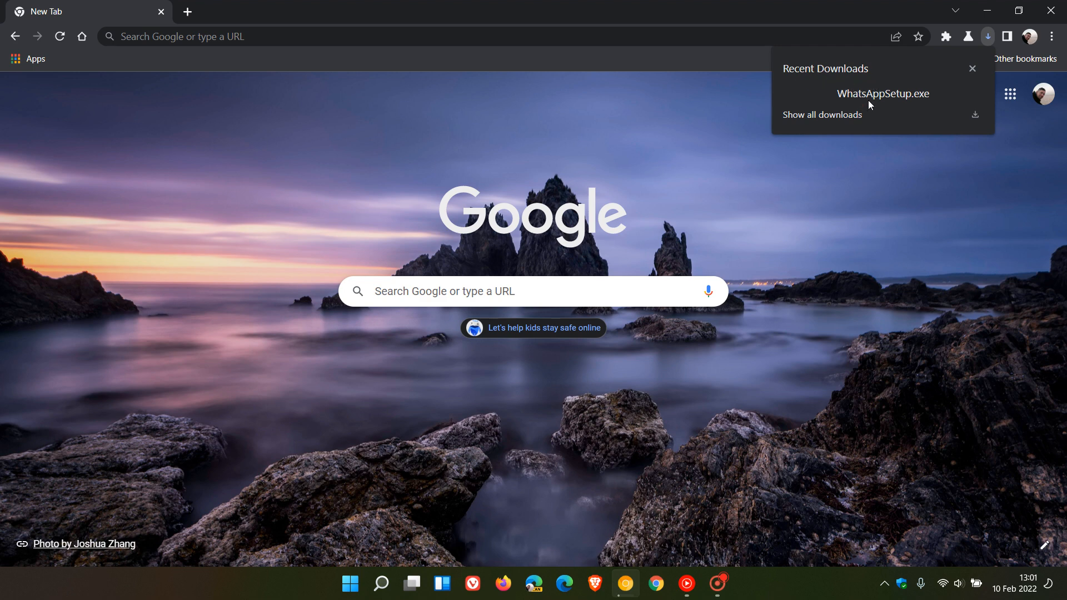
mouse_move(882, 105)
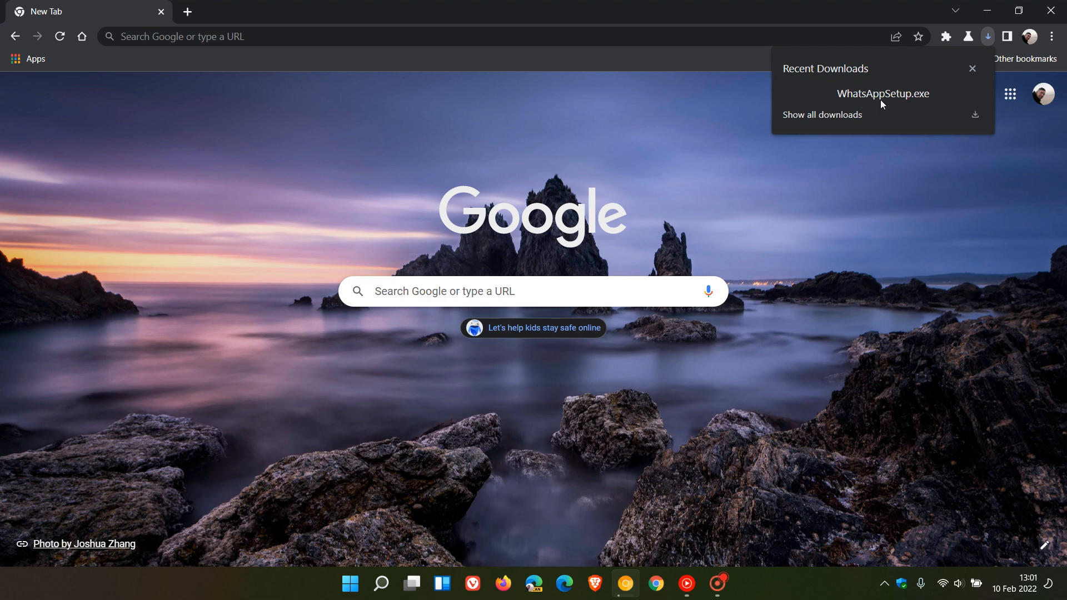
mouse_move(882, 95)
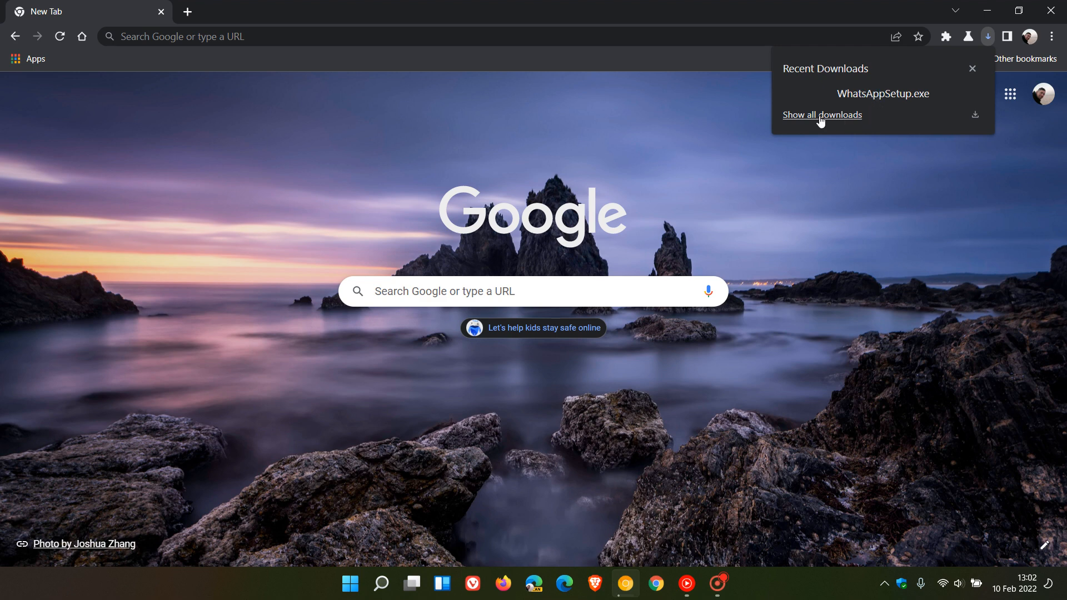
Open chrome://downloads from the bubble, showing WhatsAppSetup.exe paused at 21.3 MB of 137 MB.
click(821, 115)
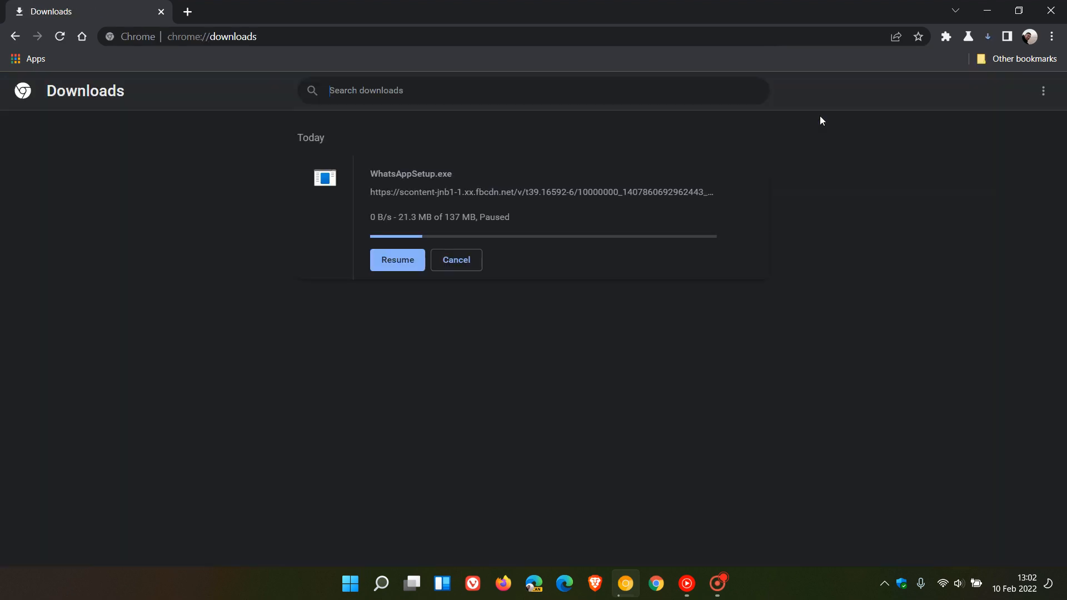
mouse_move(783, 279)
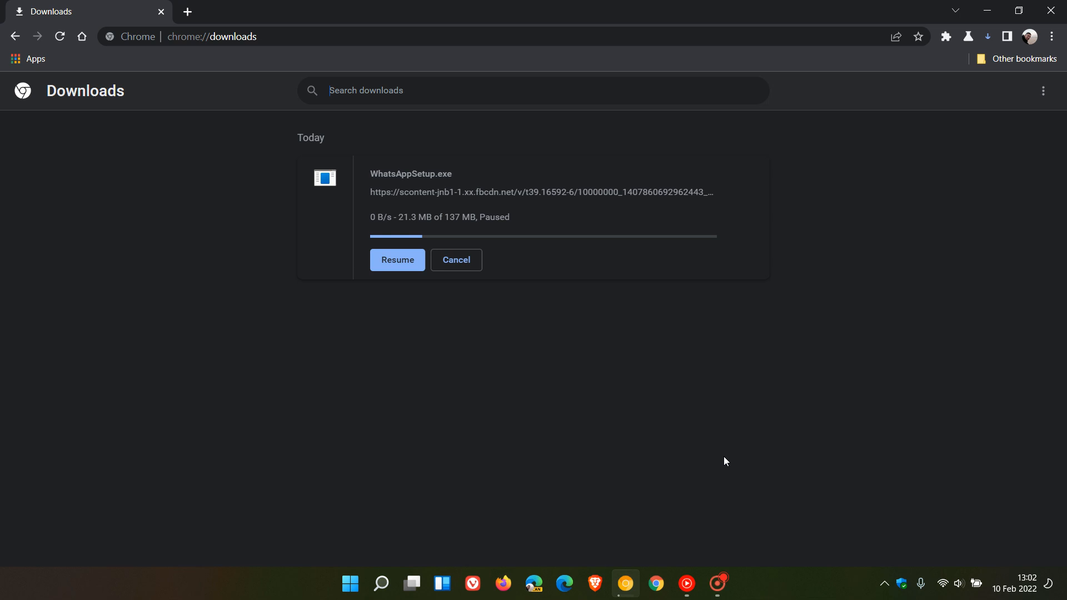
mouse_move(603, 247)
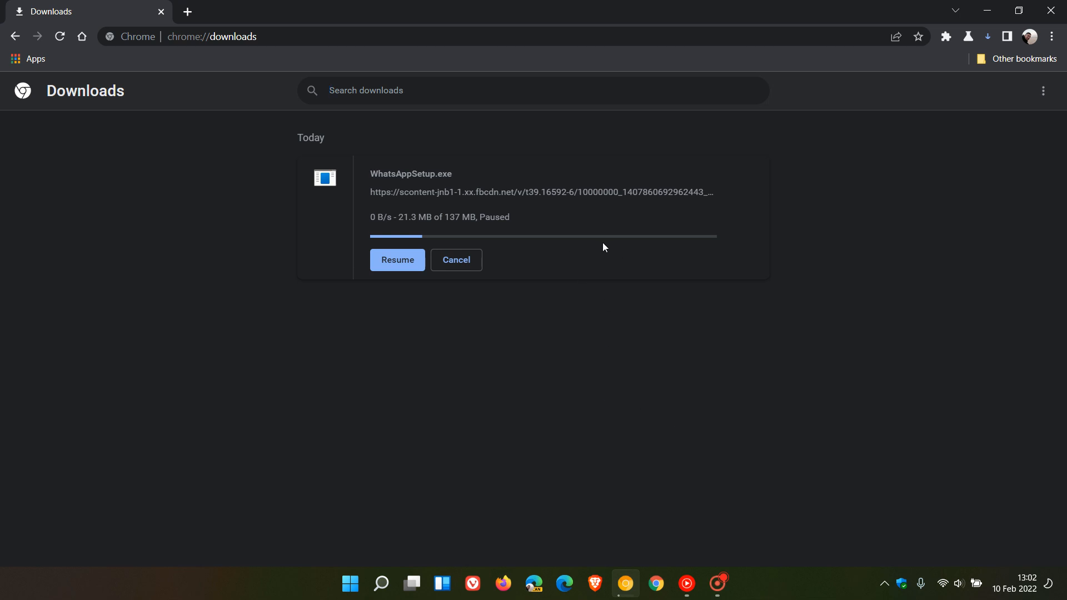
mouse_move(89, 80)
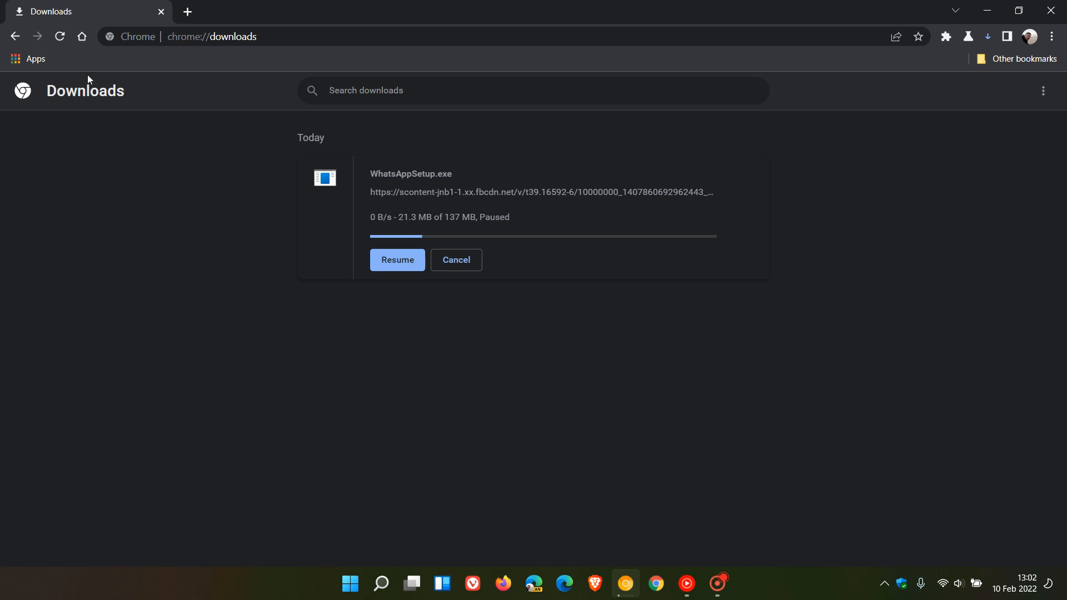
Go Home to the new tab page and reopen the Recent Downloads bubble.
click(81, 36)
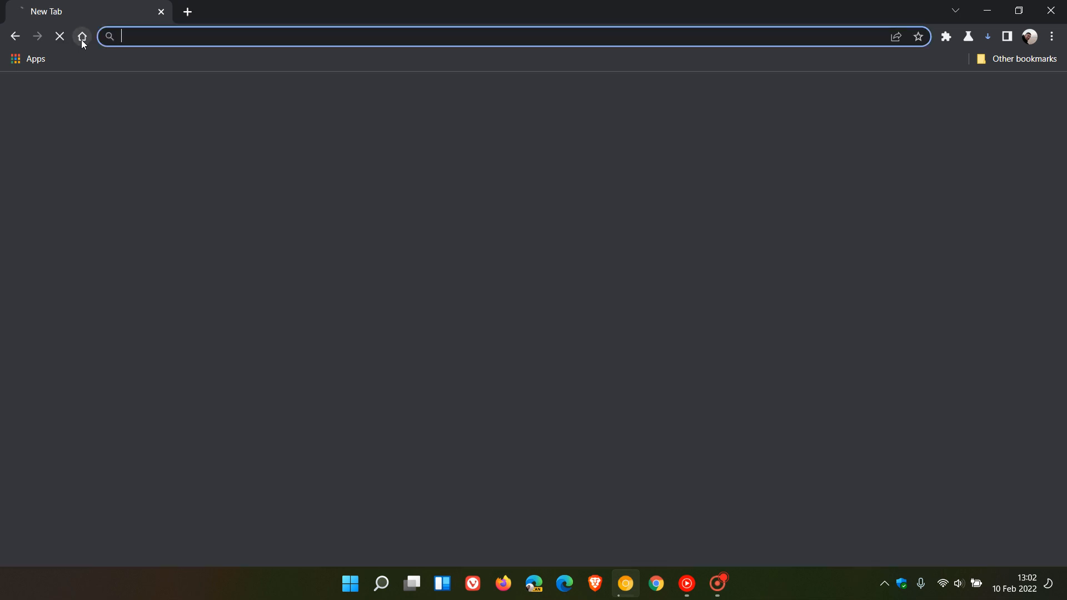
click(81, 36)
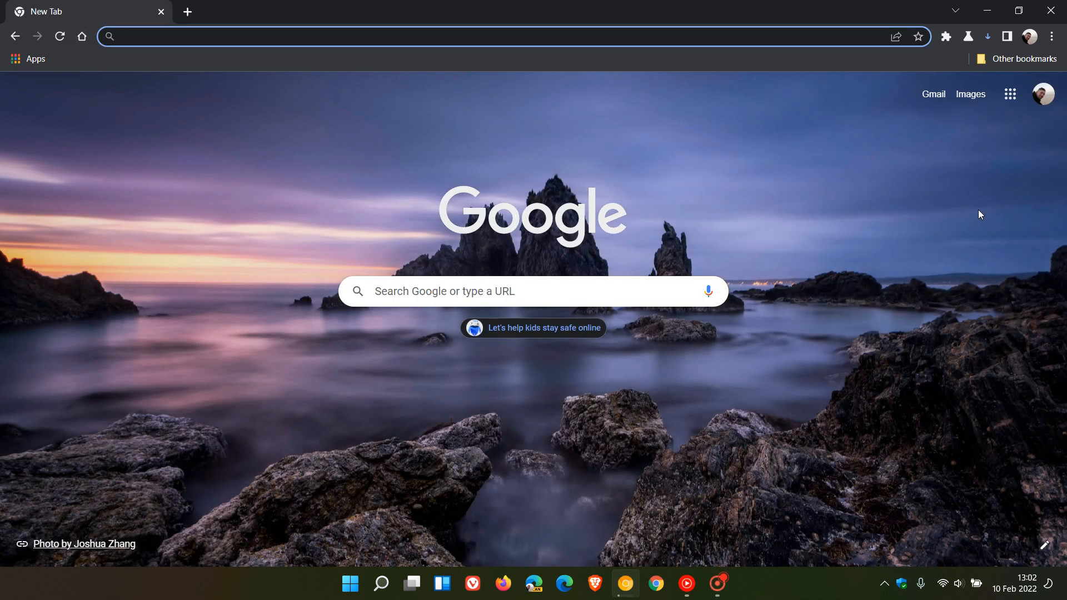
mouse_move(973, 200)
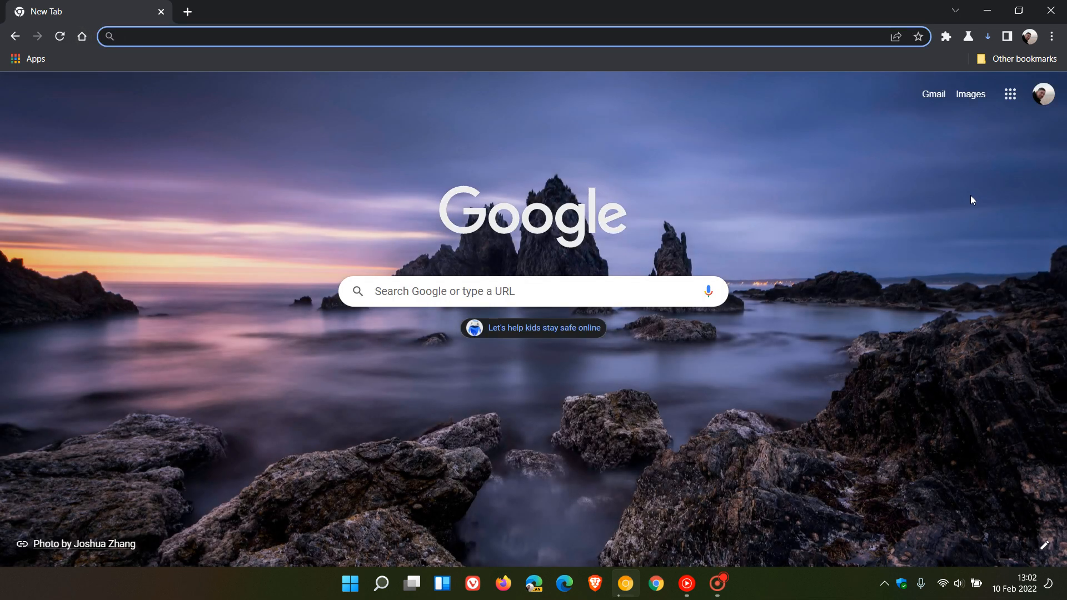
click(987, 36)
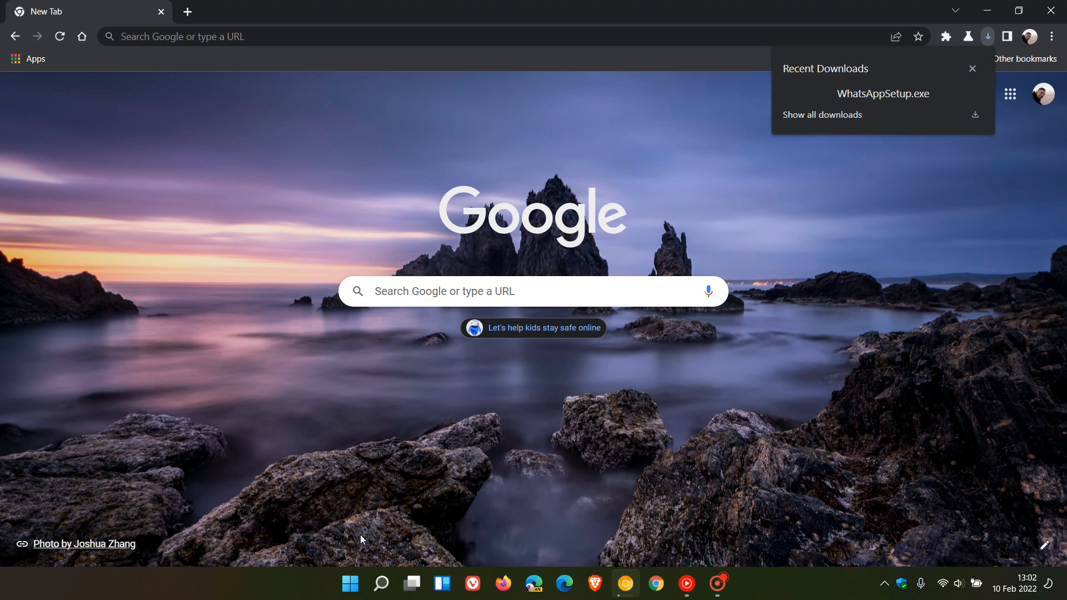
mouse_move(624, 512)
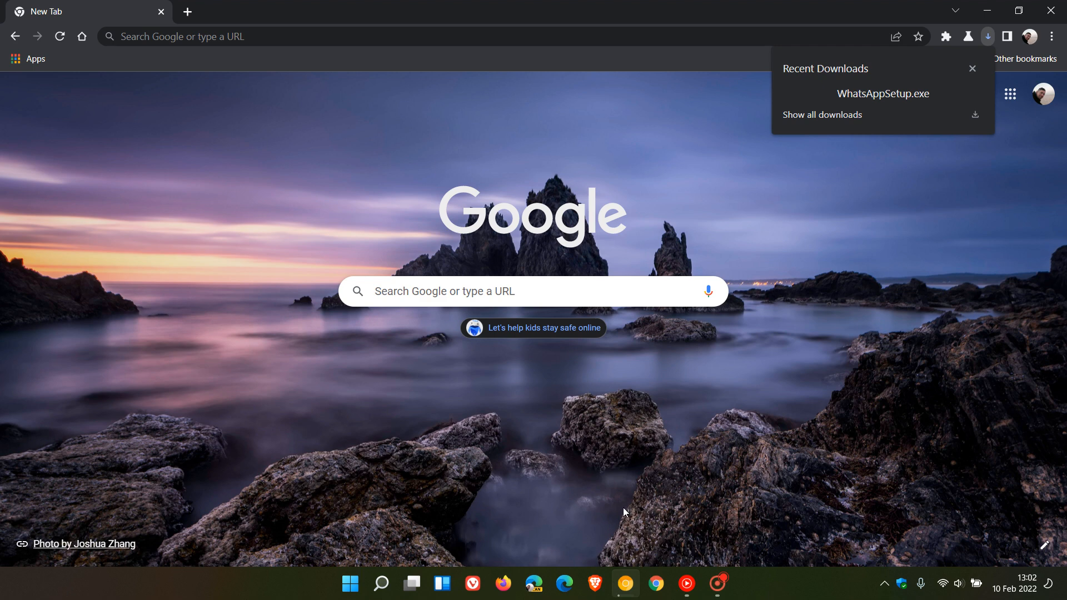
mouse_move(143, 534)
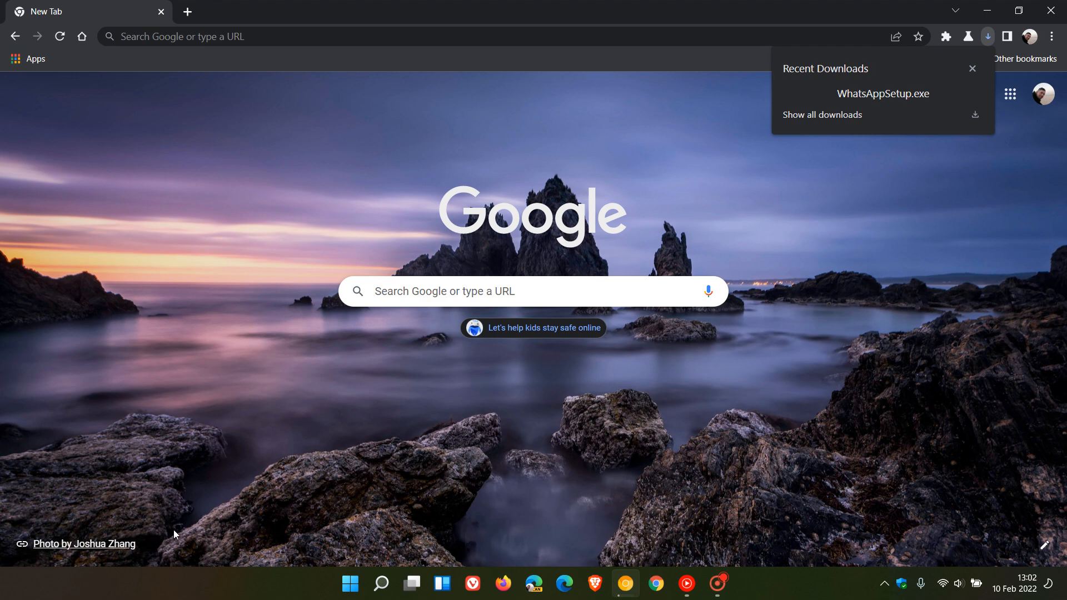
mouse_move(900, 563)
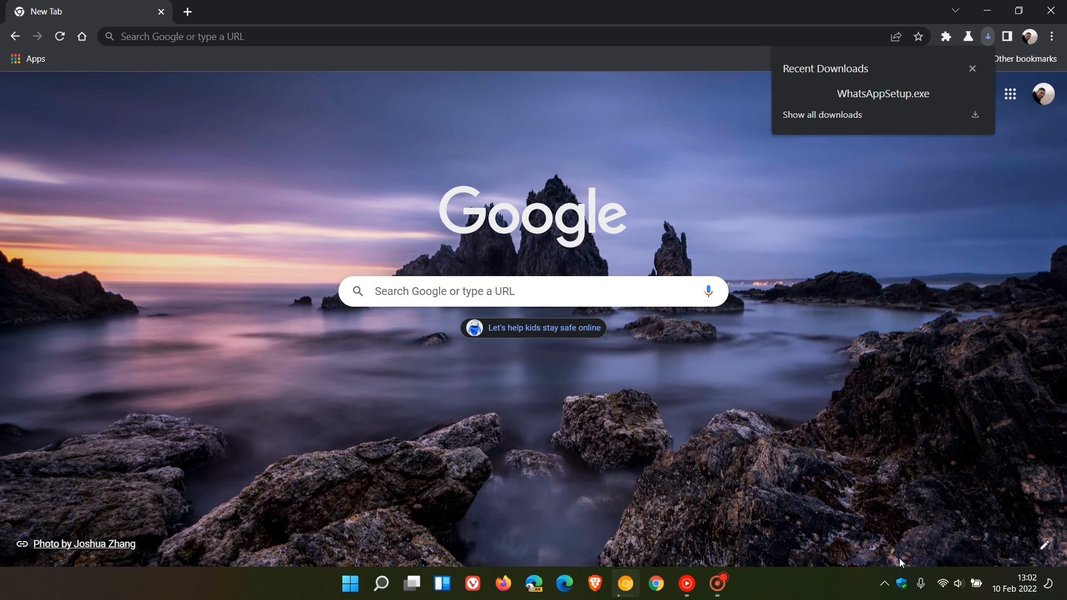
mouse_move(986, 45)
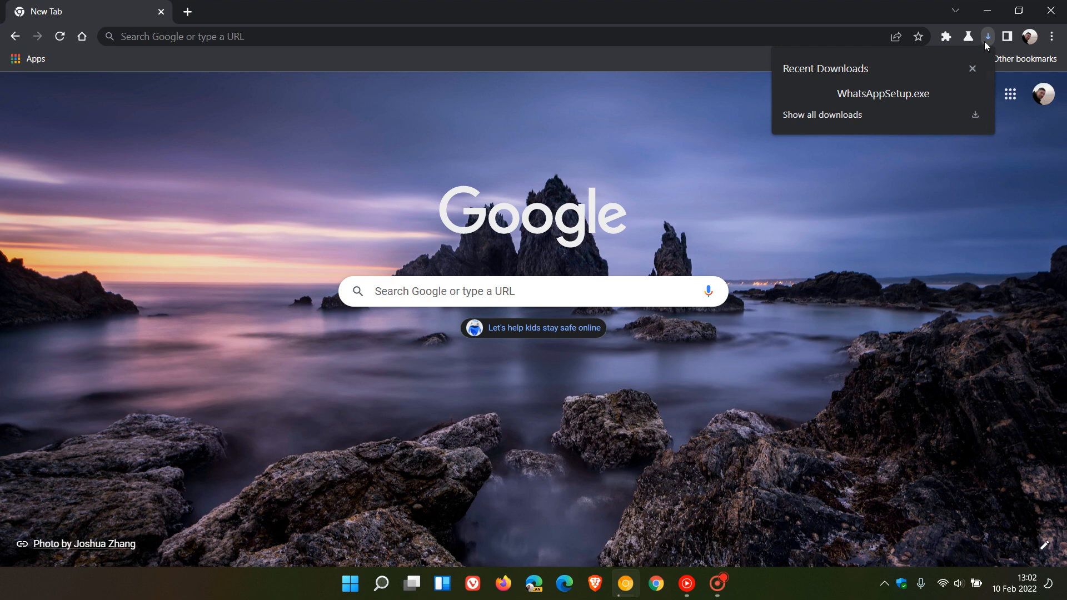
mouse_move(904, 200)
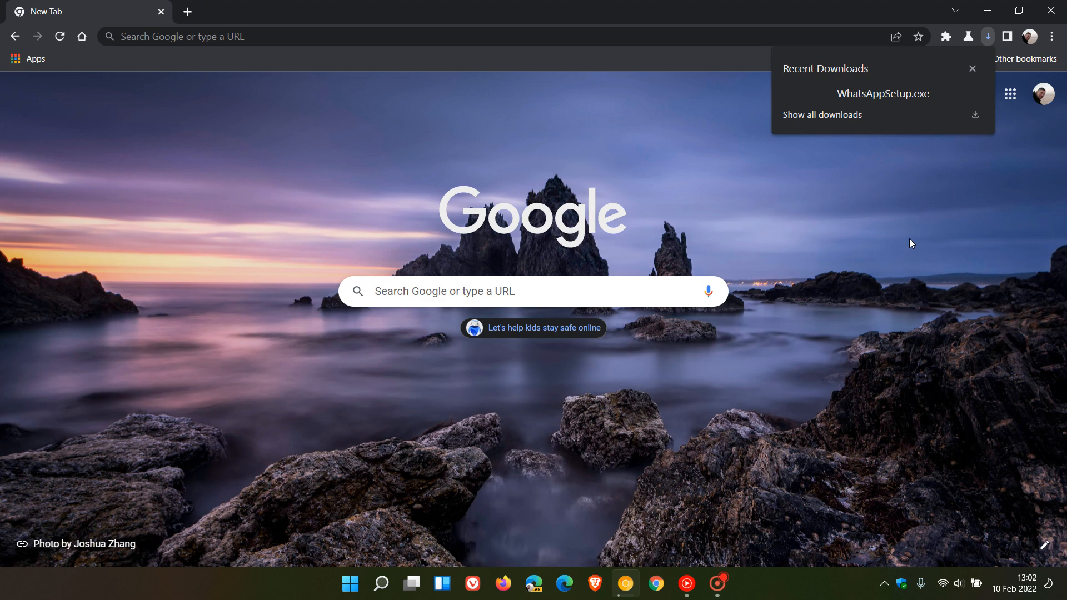
mouse_move(901, 219)
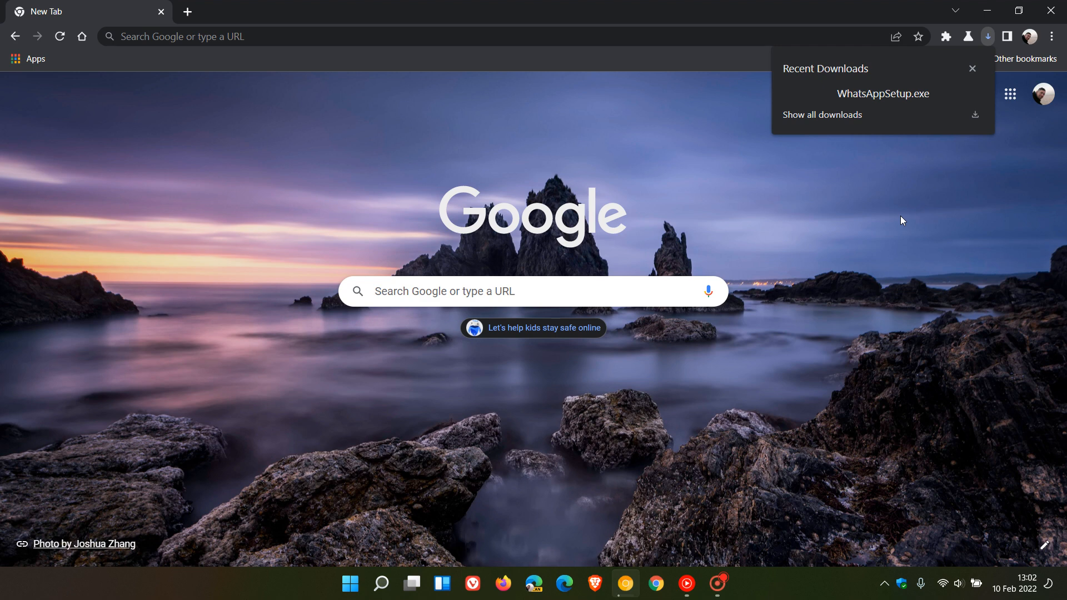
mouse_move(816, 82)
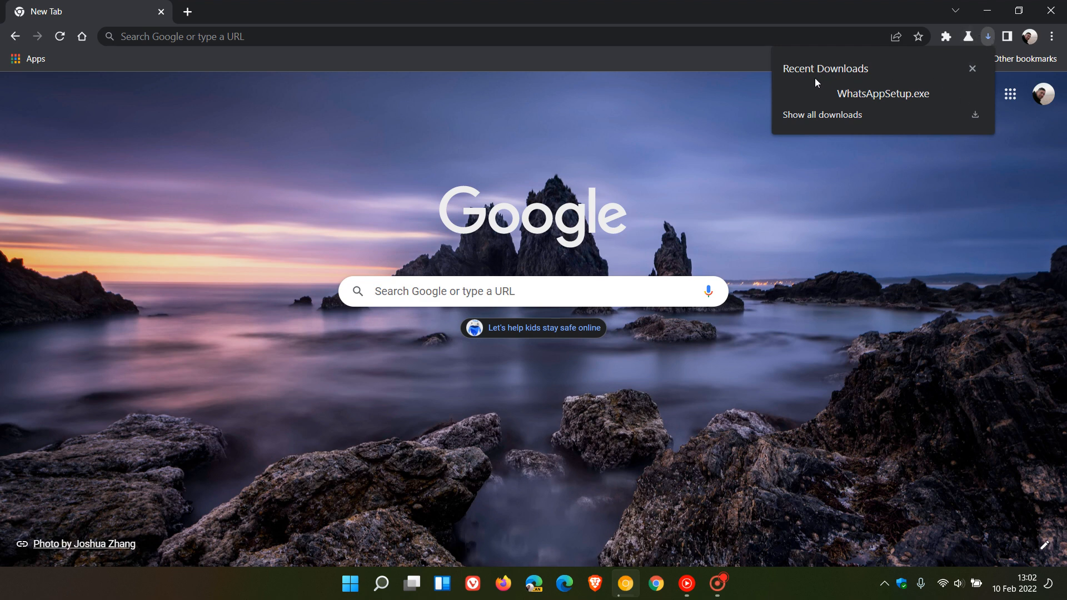
mouse_move(822, 115)
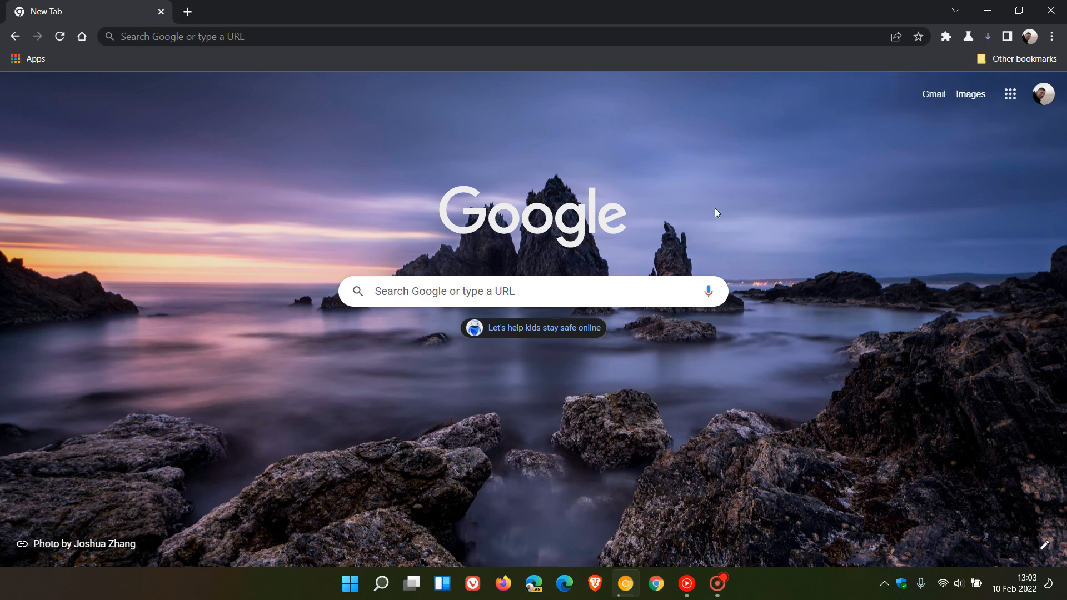
mouse_move(868, 239)
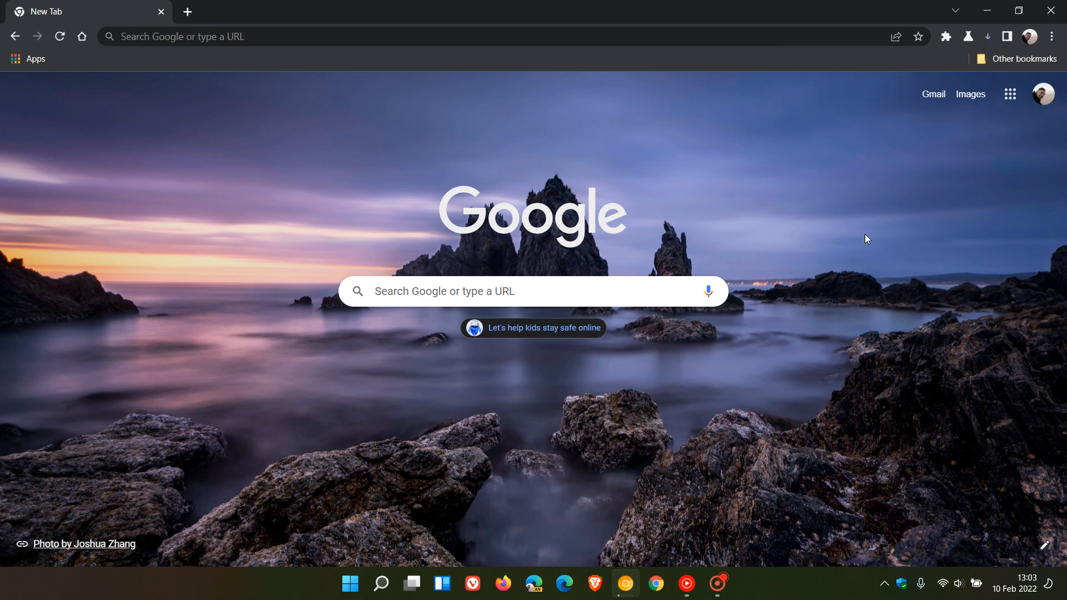